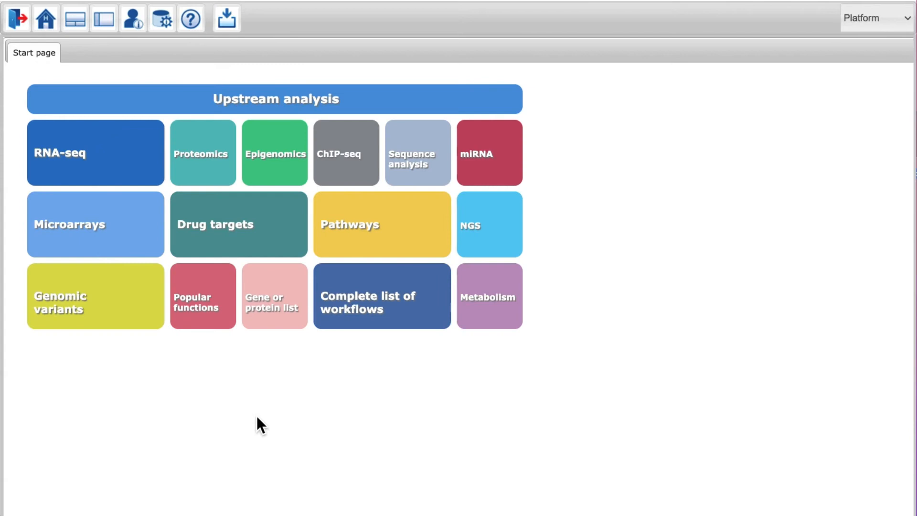
mouse_move(87, 186)
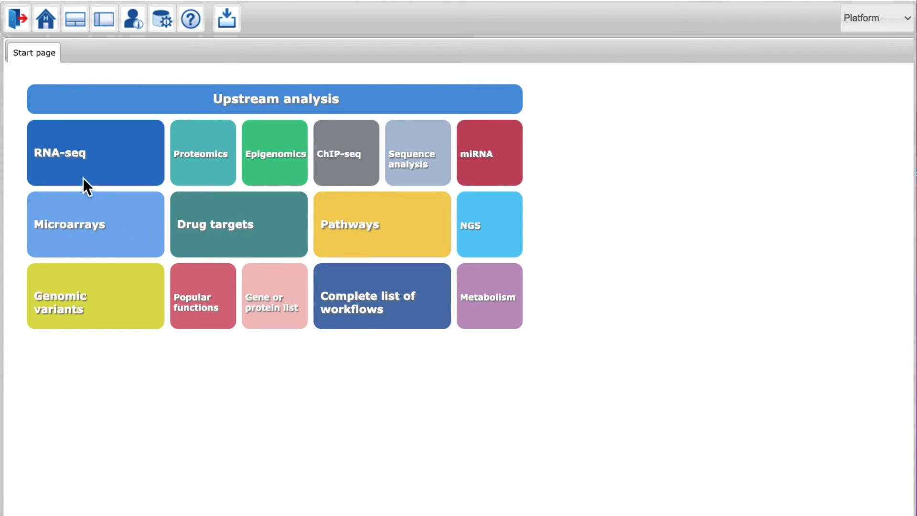
From RNA-seq > RNA-seq preprocessing > Alignment of RNAseq data, open Alignment quality assessment (htseq-qa)
click(95, 152)
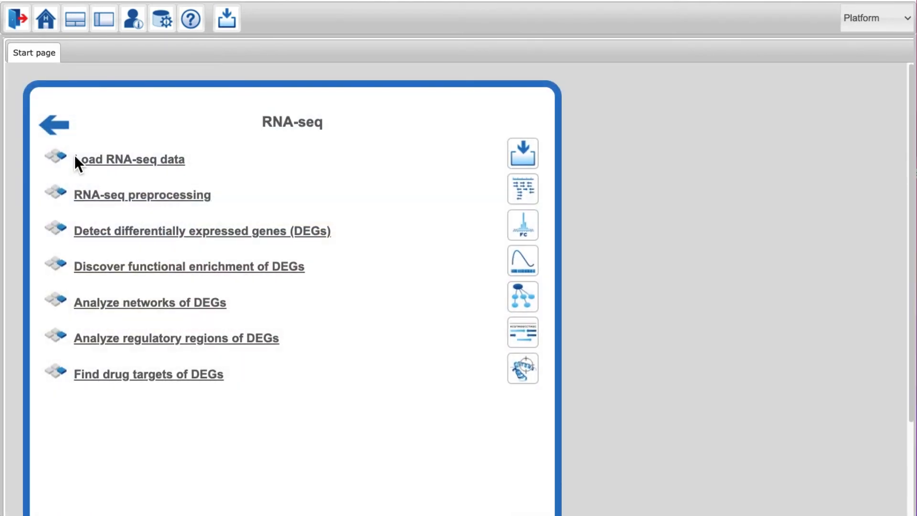
mouse_move(321, 216)
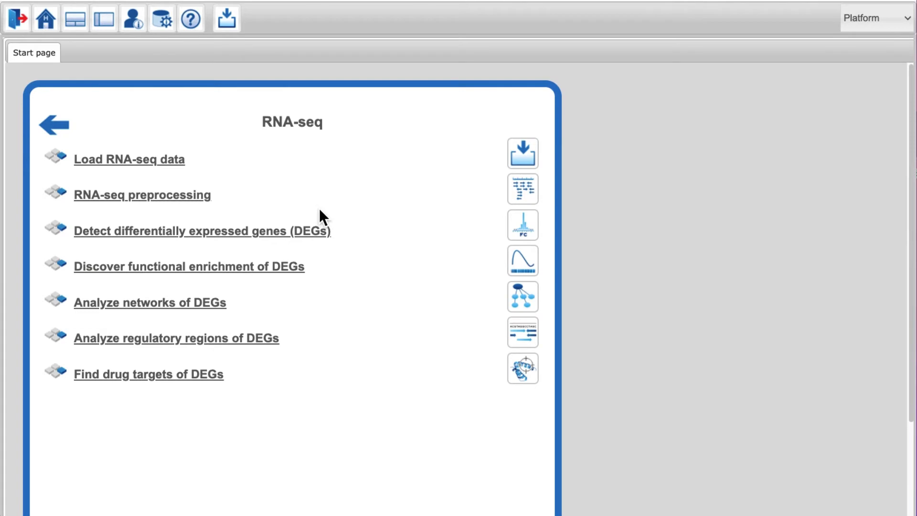
click(142, 195)
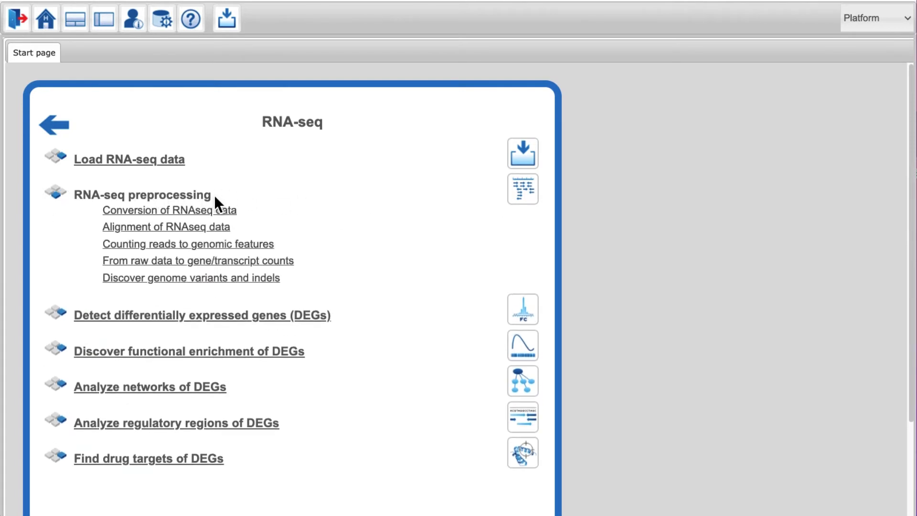
mouse_move(294, 228)
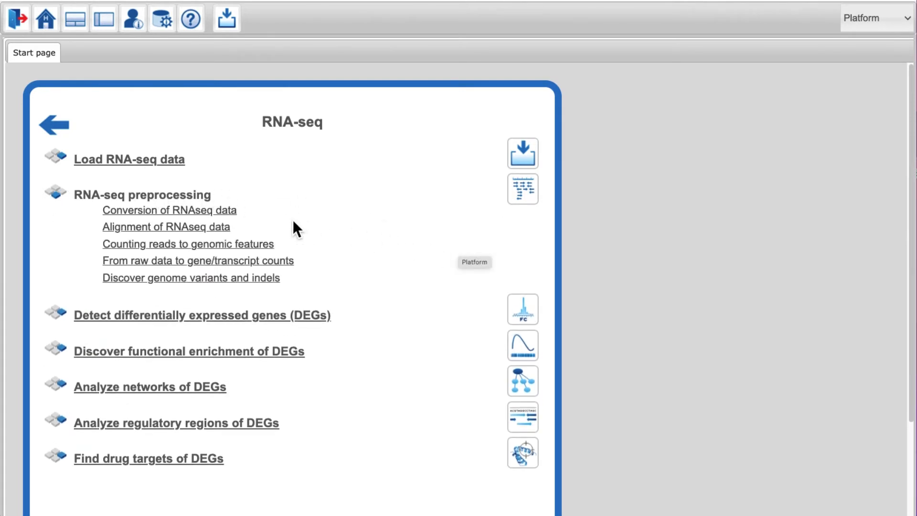
click(165, 226)
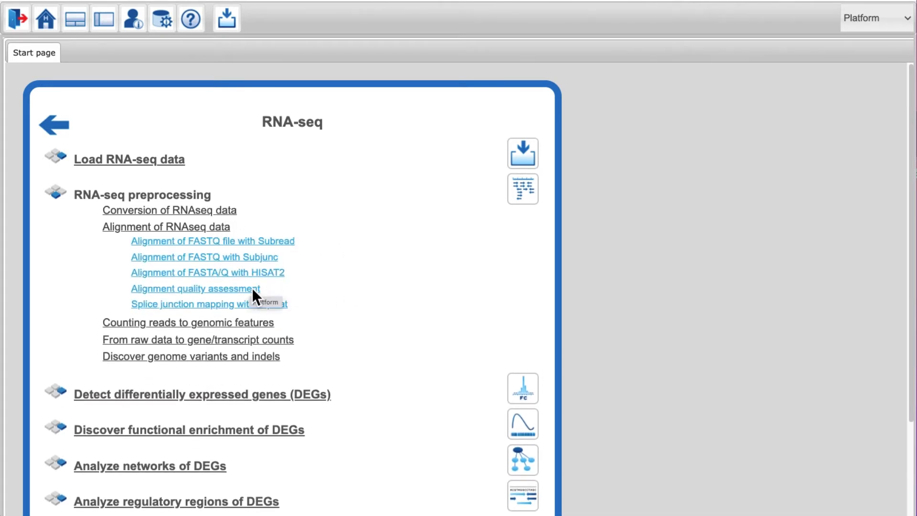
click(195, 289)
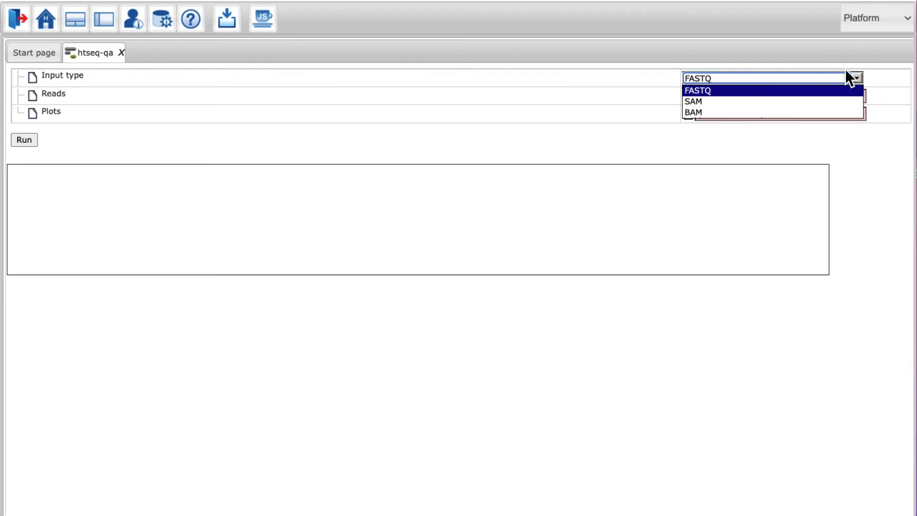
Confirm FASTQ as the htseq-qa input type
click(697, 90)
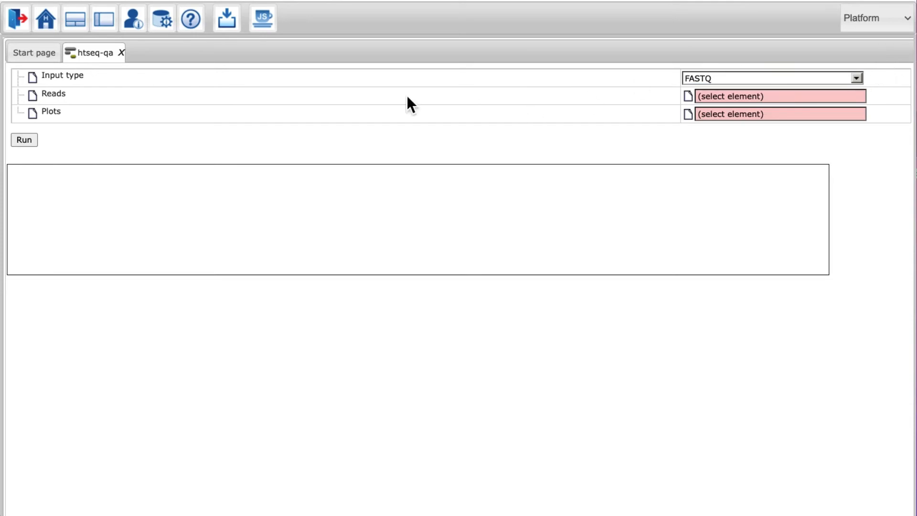
mouse_move(104, 18)
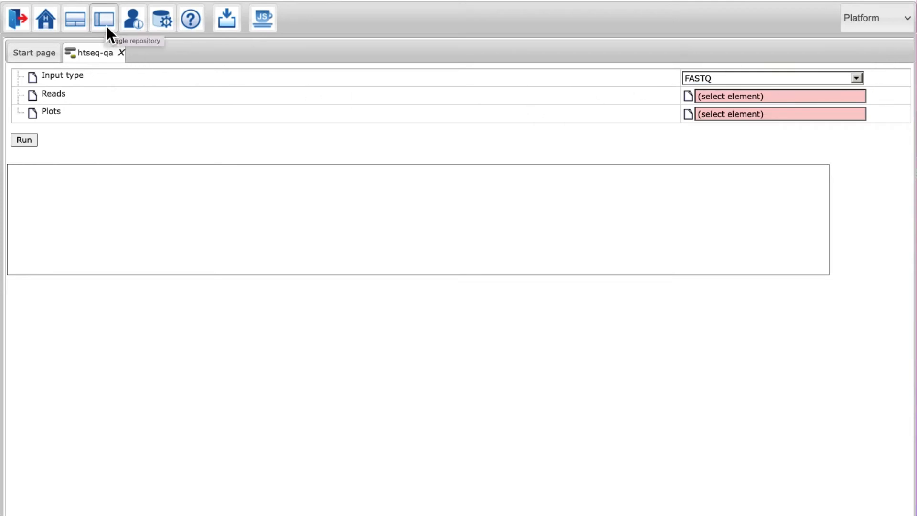
Use ERR329499_1.fastq from the repository as reads and save plots as ERR329499_1 qa.pdf
click(104, 18)
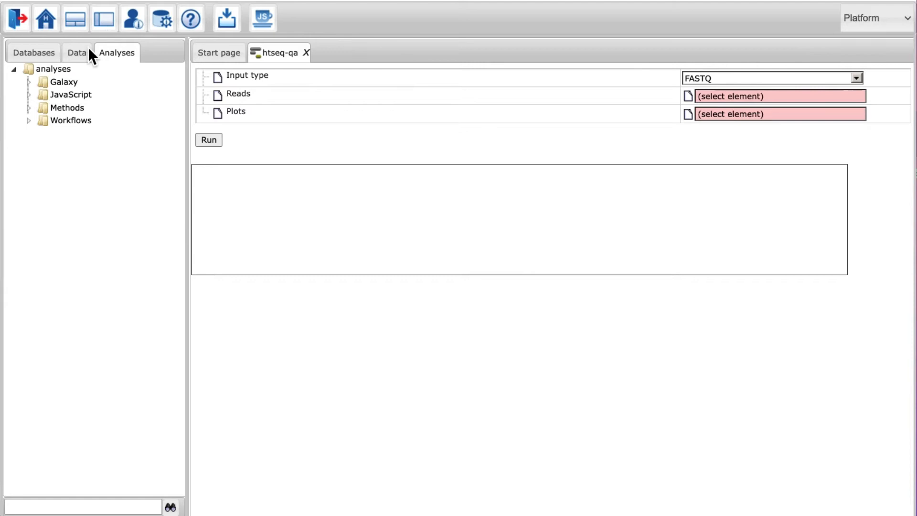
click(76, 52)
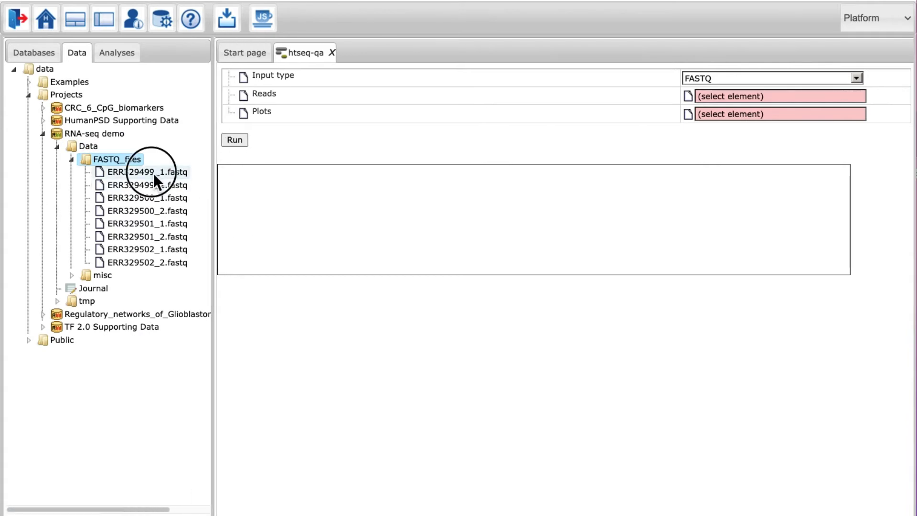
click(778, 114)
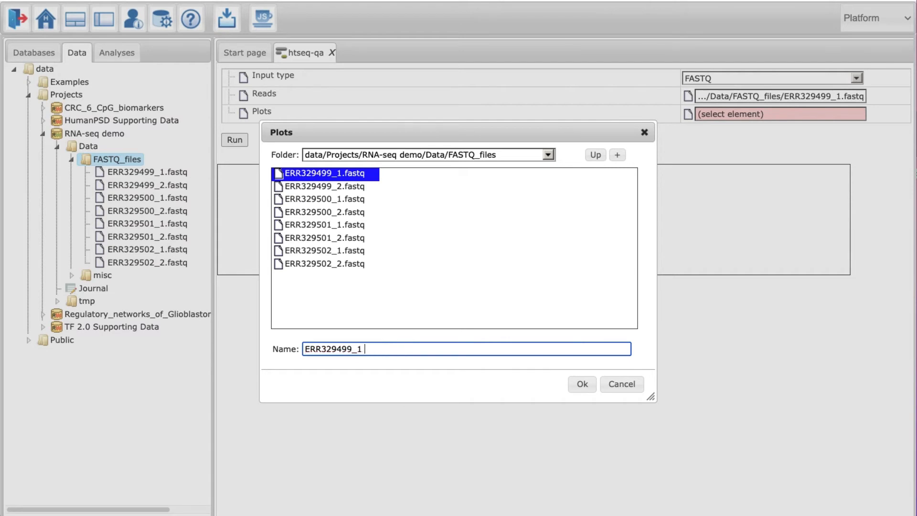
click(581, 384)
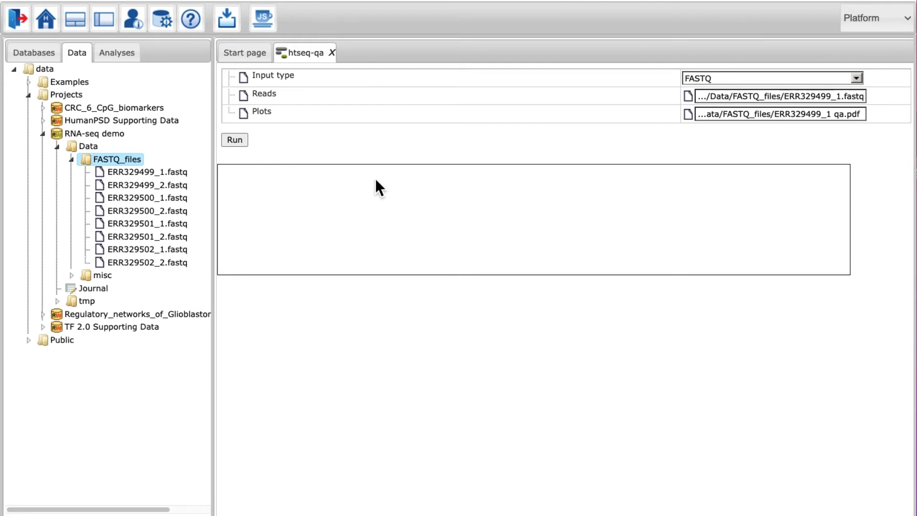
Run htseq-qa and view the ERR329499_1 qa.pdf quality plots showing 28.701 million reads
click(234, 140)
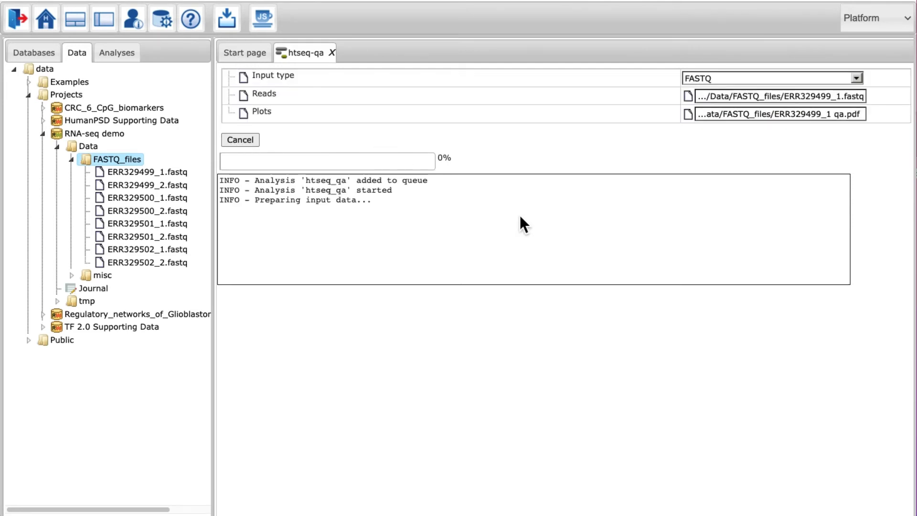
mouse_move(871, 257)
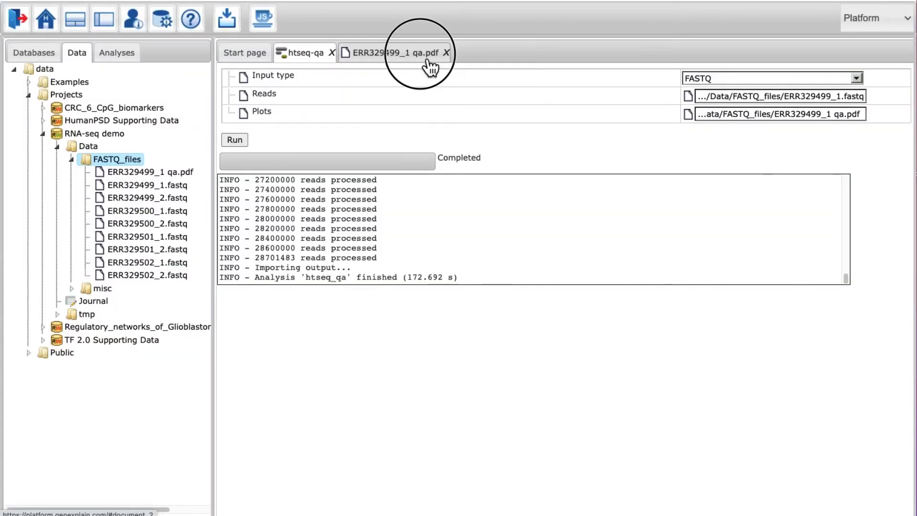
click(393, 52)
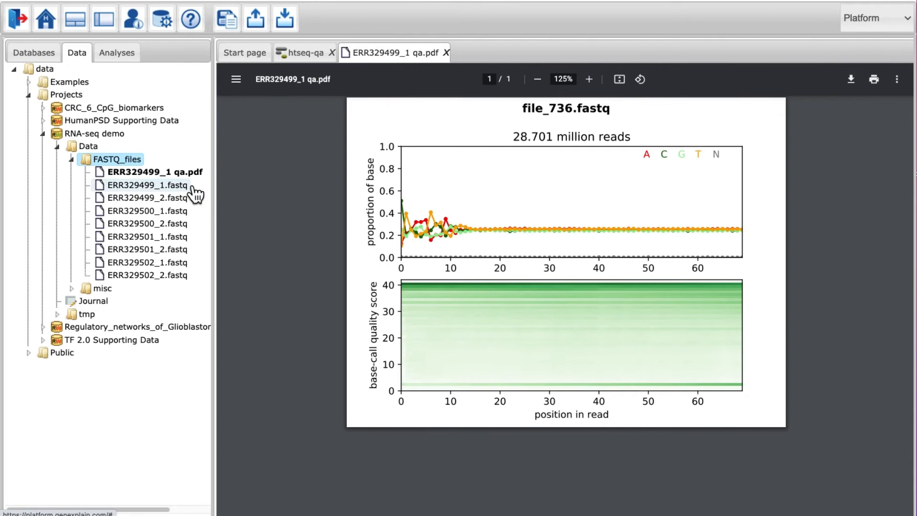
mouse_move(348, 197)
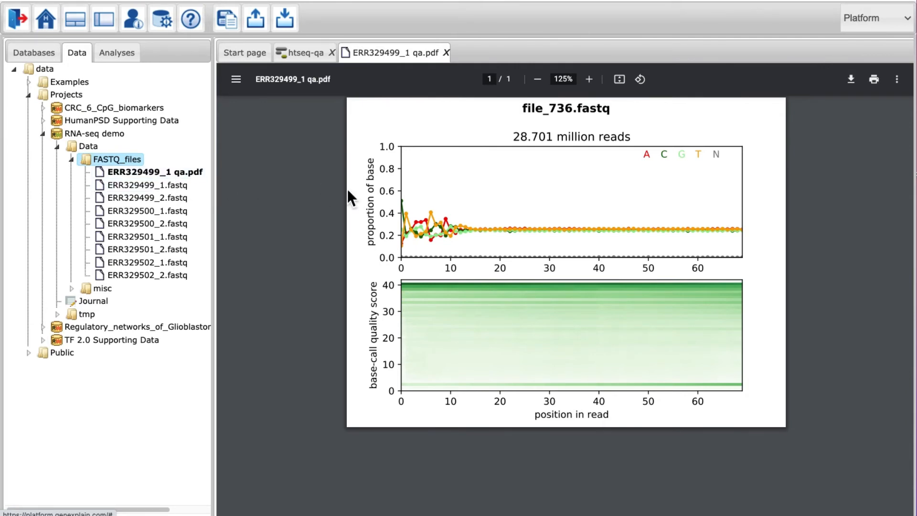